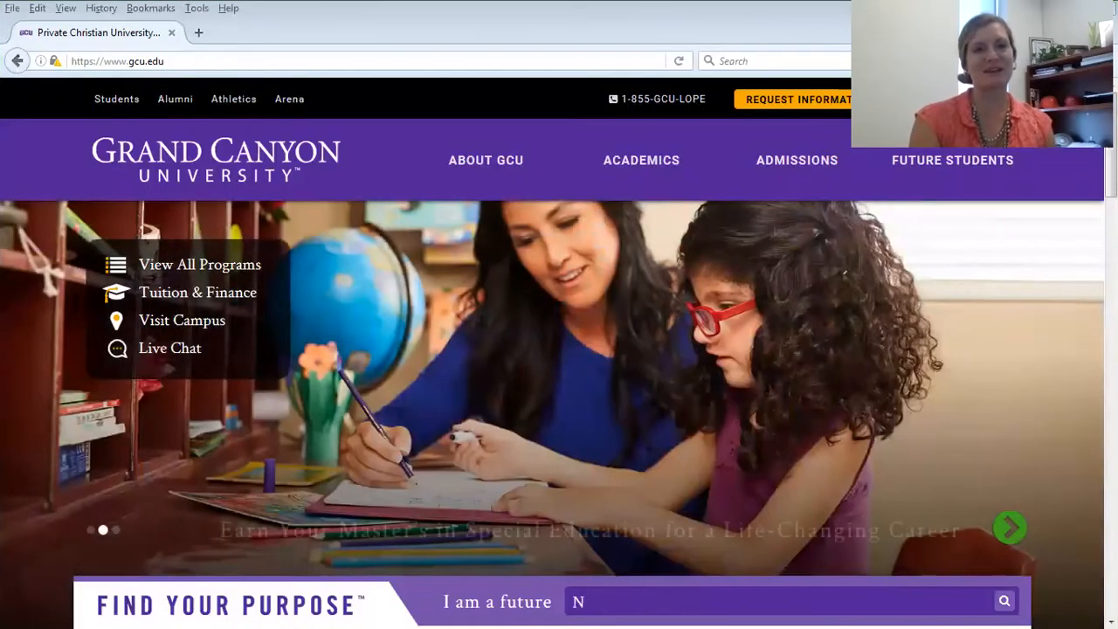
- From the PLN Sign In page, reach the forgotten-password recovery form
{"action": "type", "text": "utritionist"}
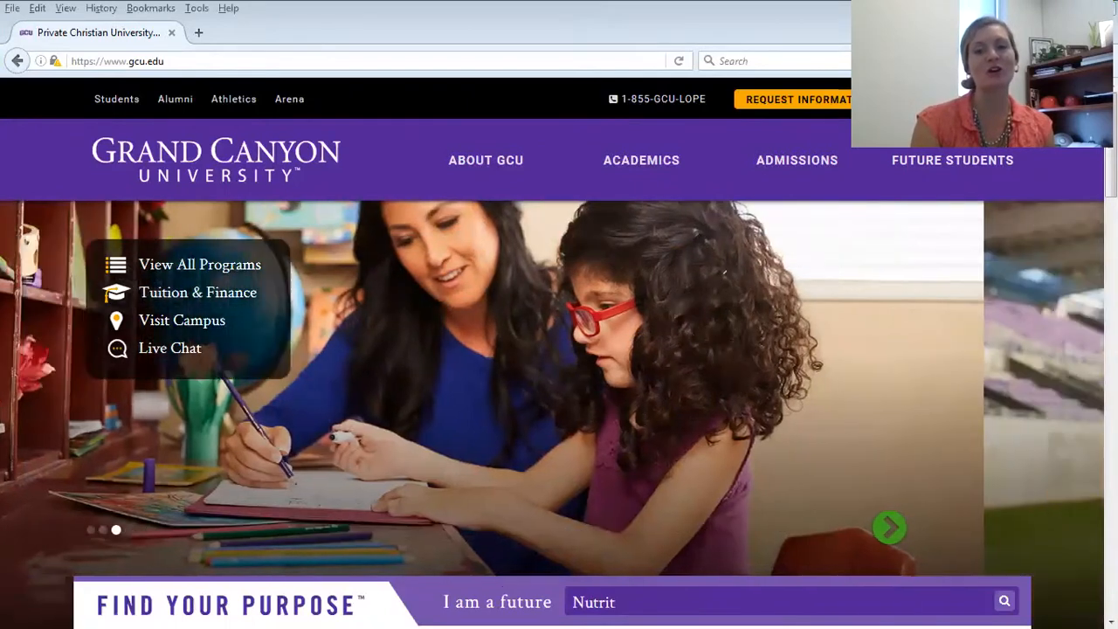
{"action": "left_click", "coordinate": [889, 528]}
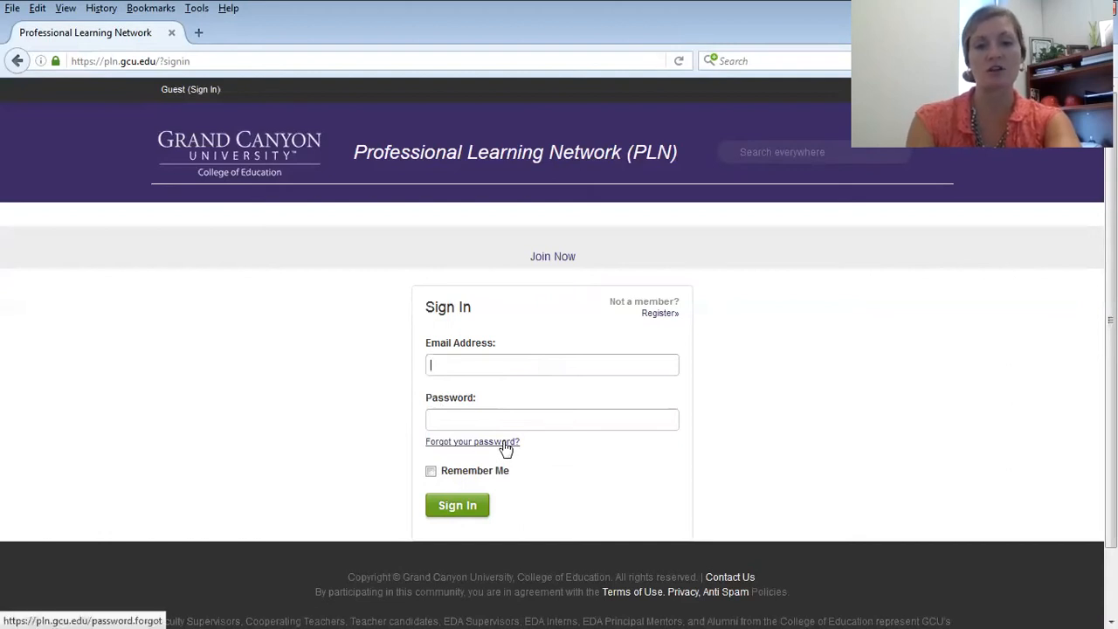
{"action": "left_click", "coordinate": [471, 440]}
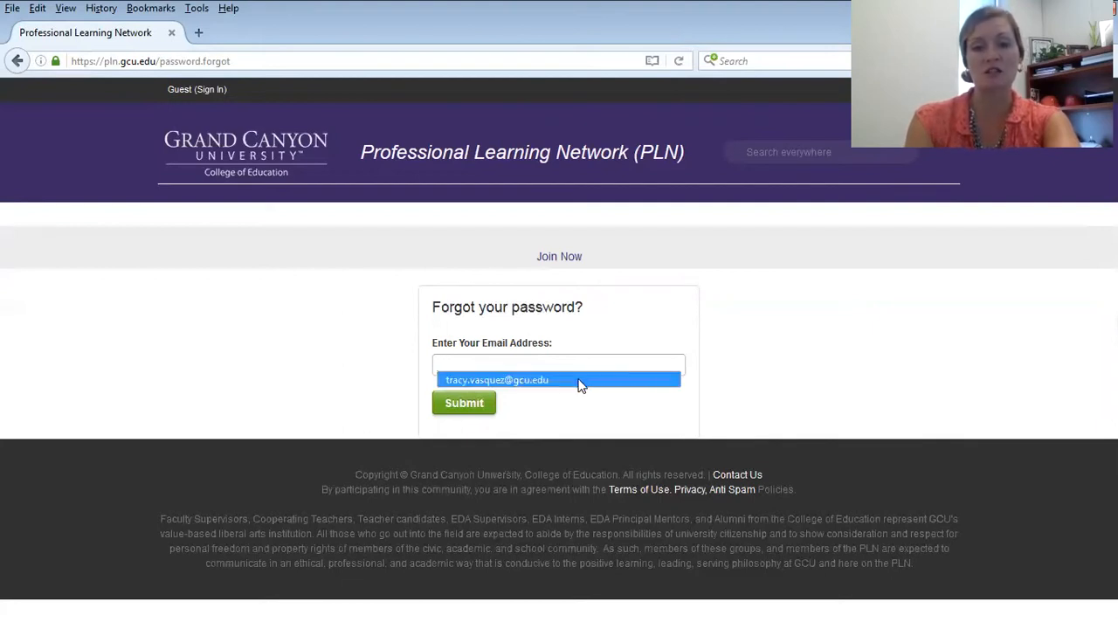
- Choose the suggested account email address and submit the password reset request
{"action": "left_click", "coordinate": [496, 379]}
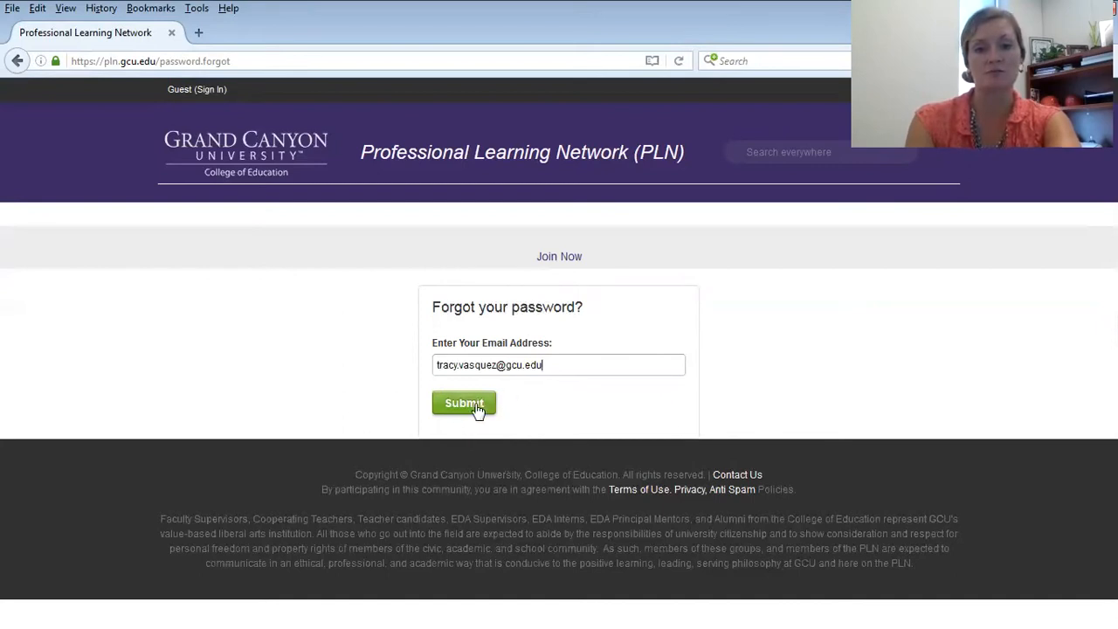
{"action": "left_click", "coordinate": [463, 402]}
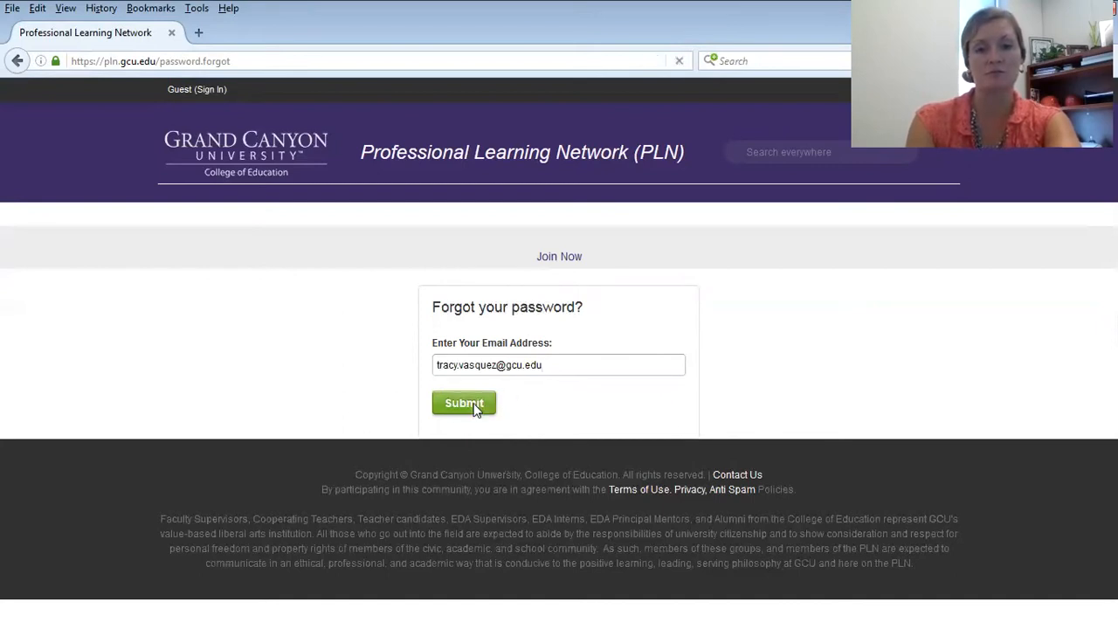
{"action": "left_click", "coordinate": [465, 401]}
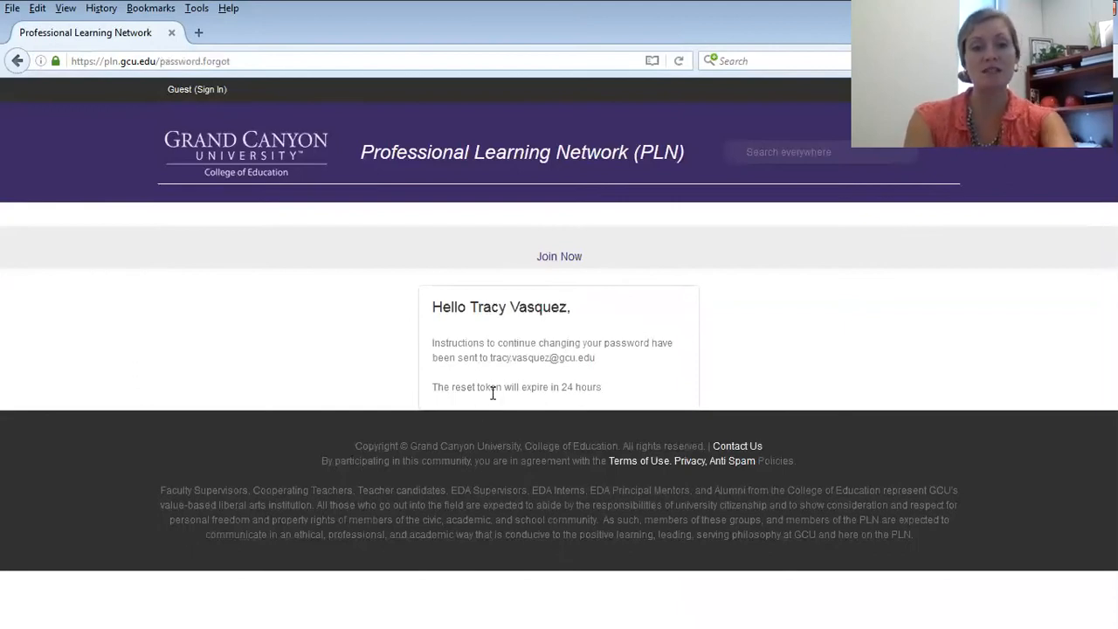
{"action": "mouse_move", "coordinate": [236, 393]}
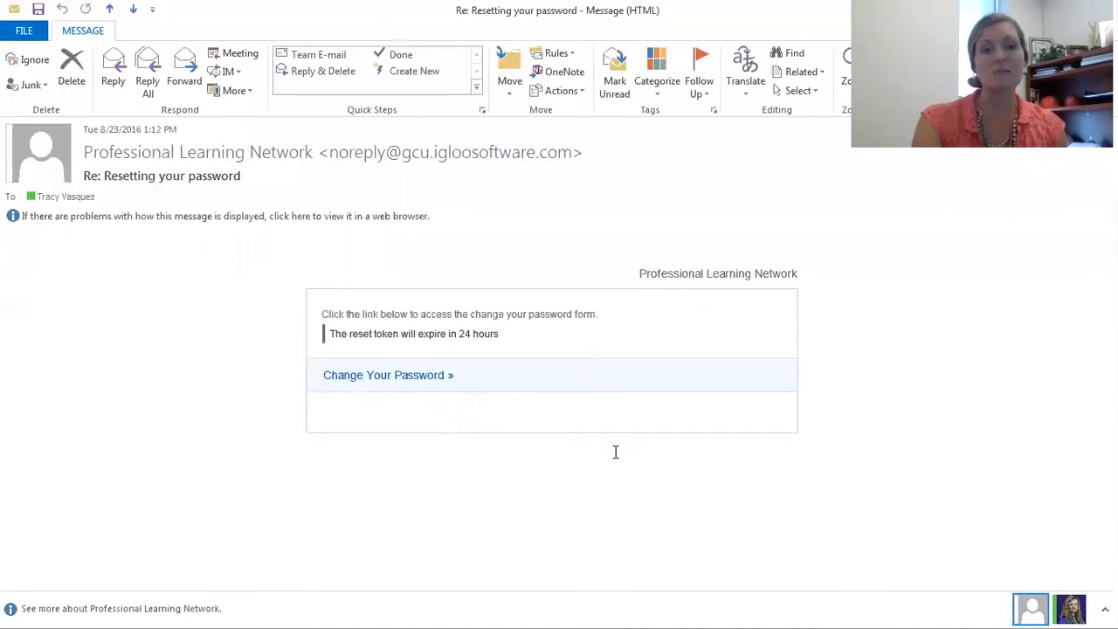
{"action": "mouse_move", "coordinate": [238, 389]}
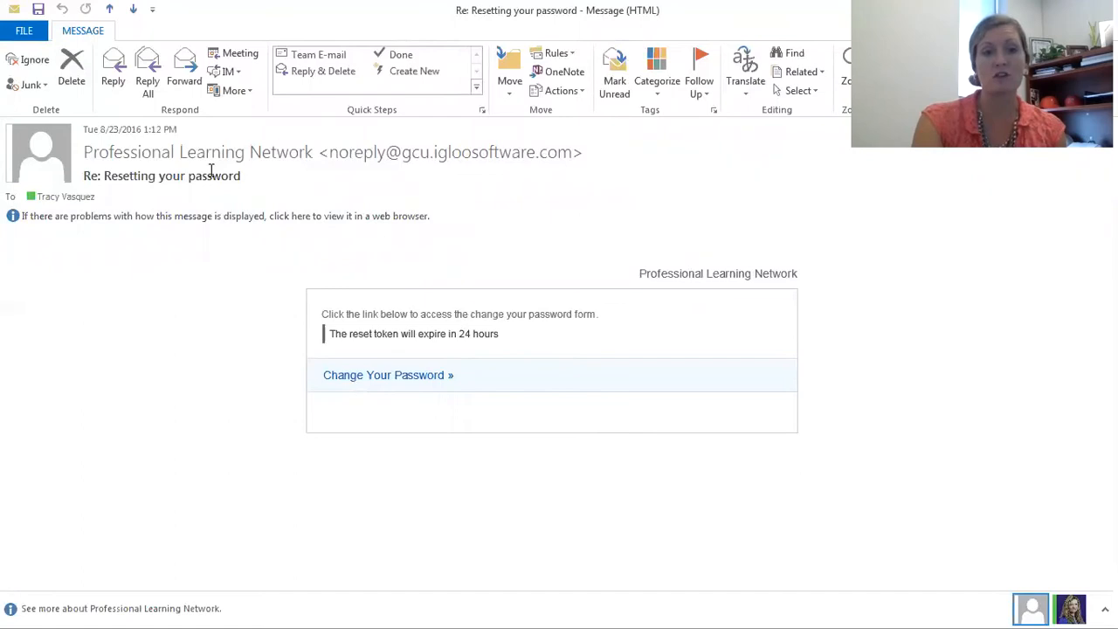
{"action": "mouse_move", "coordinate": [283, 190]}
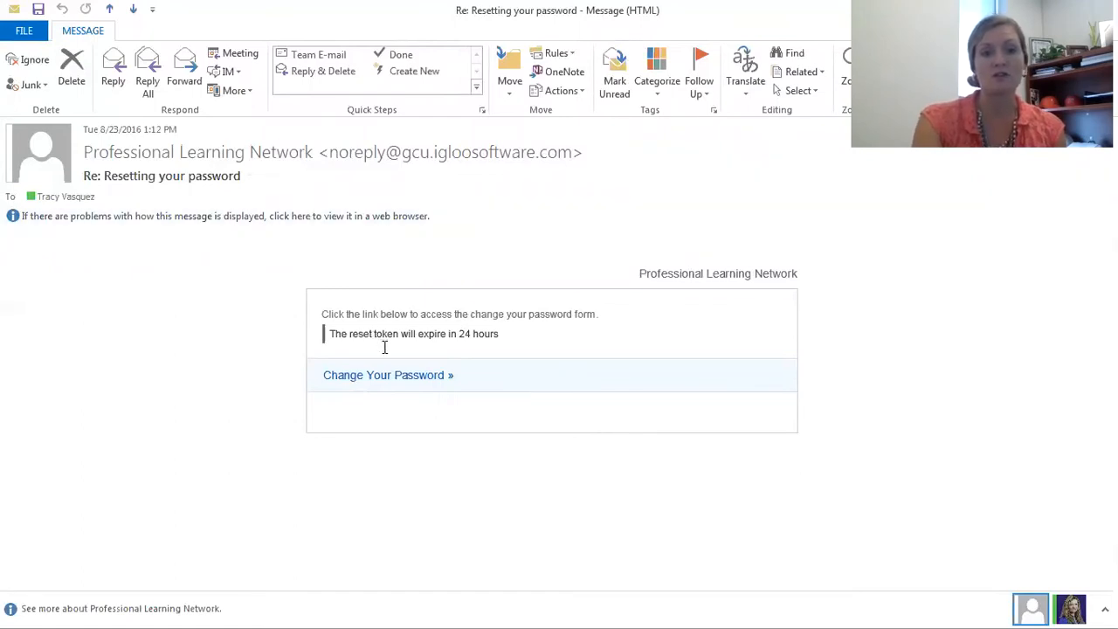
{"action": "mouse_move", "coordinate": [384, 384]}
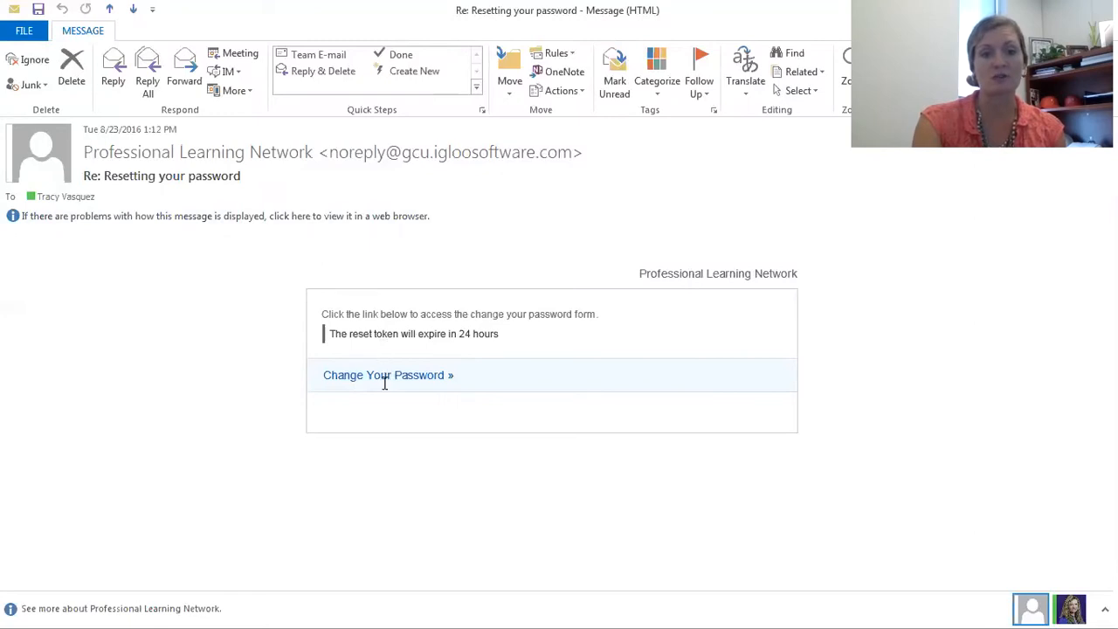
{"action": "mouse_move", "coordinate": [384, 374]}
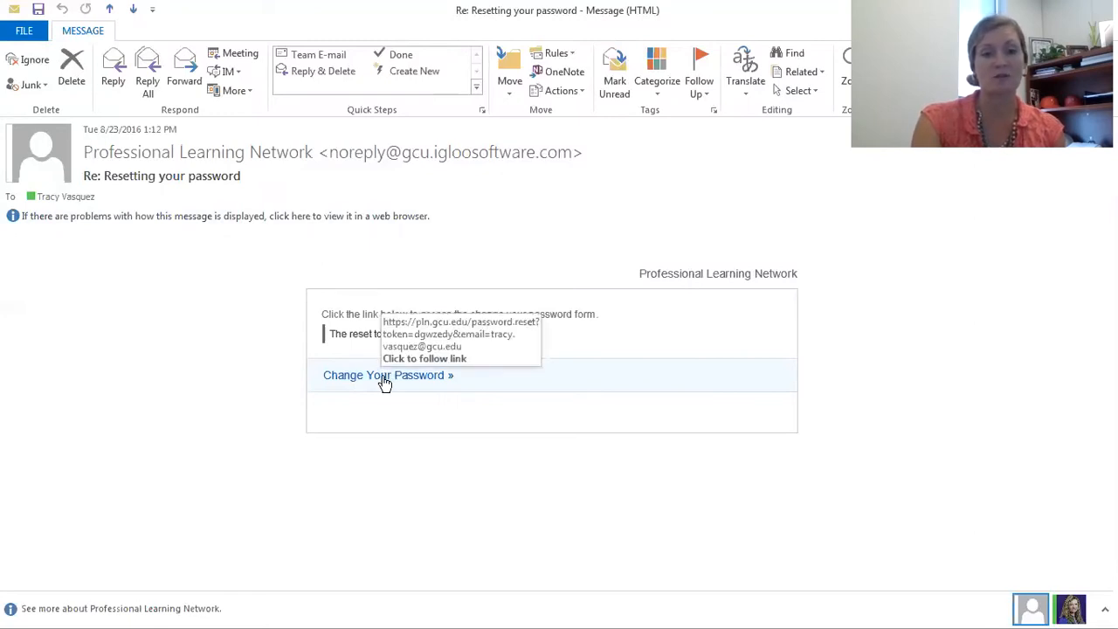
- Follow the Change Your Password link in the reset email, then return to the message
{"action": "left_click", "coordinate": [383, 374]}
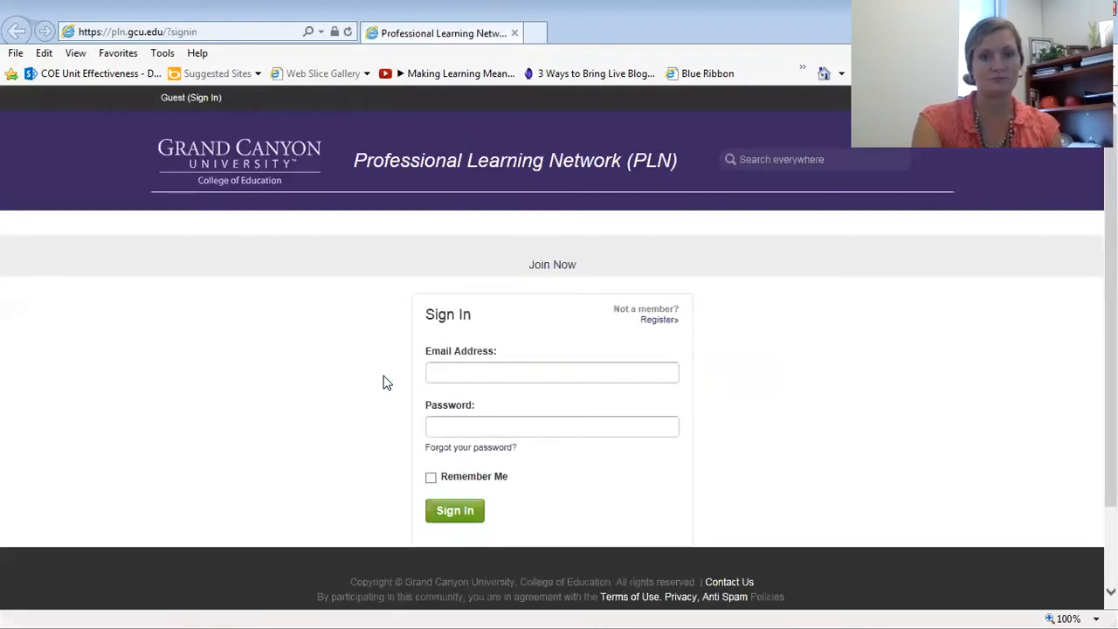
{"action": "left_click", "coordinate": [552, 372]}
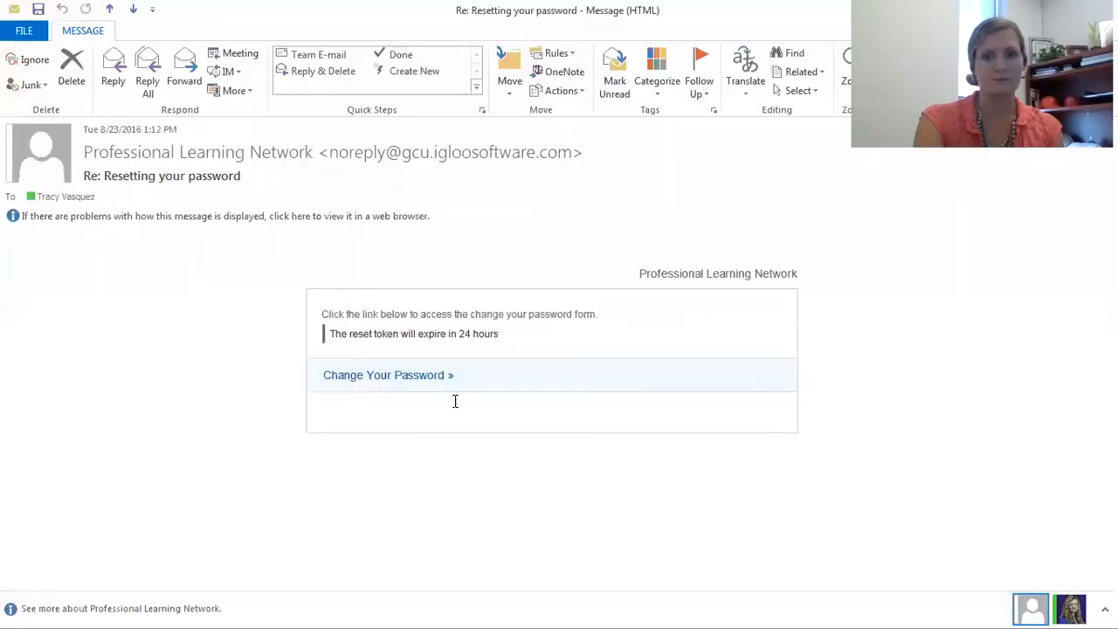
{"action": "mouse_move", "coordinate": [383, 374]}
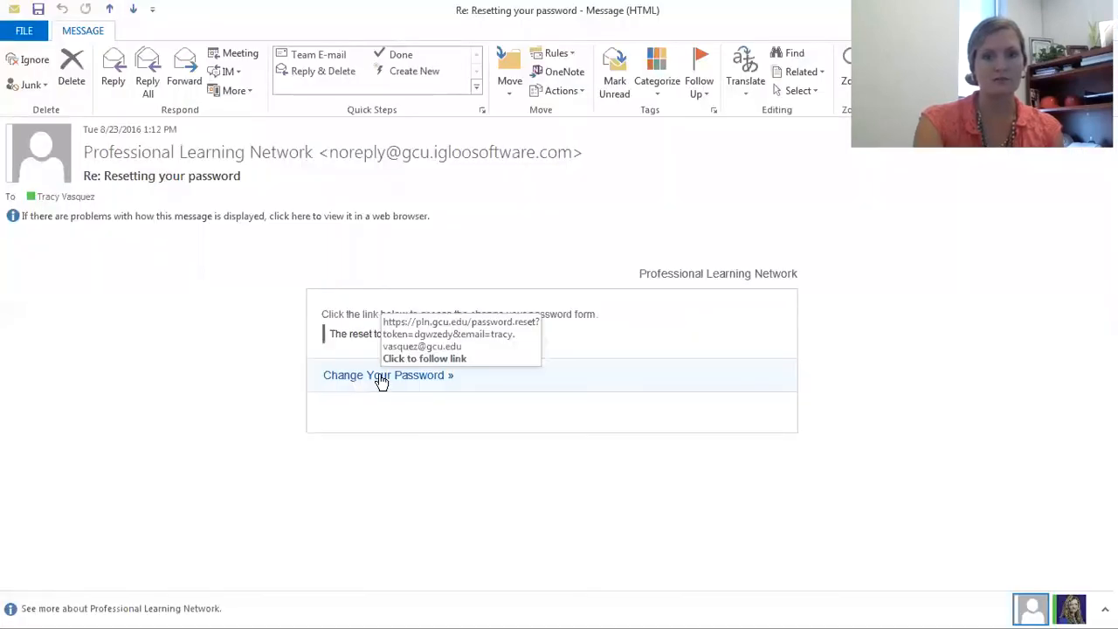
- Follow the Change Your Password link again to reach the new-password form
{"action": "left_click", "coordinate": [383, 373]}
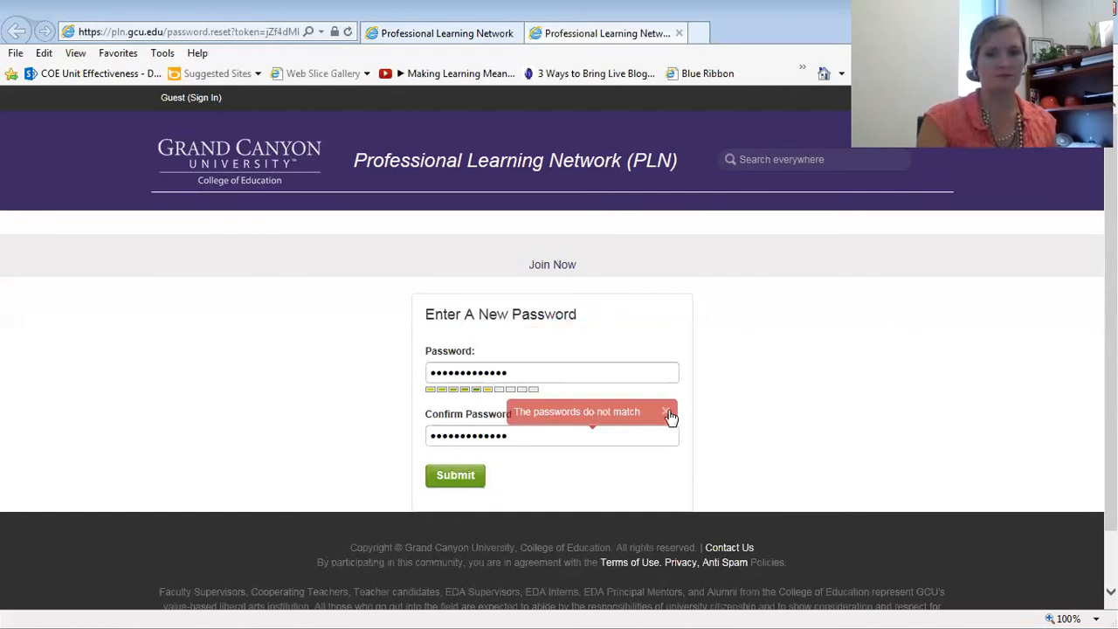
- Dismiss the mismatch warning, re-enter matching new passwords and submit to reach the PLN home page
{"action": "left_click", "coordinate": [667, 413]}
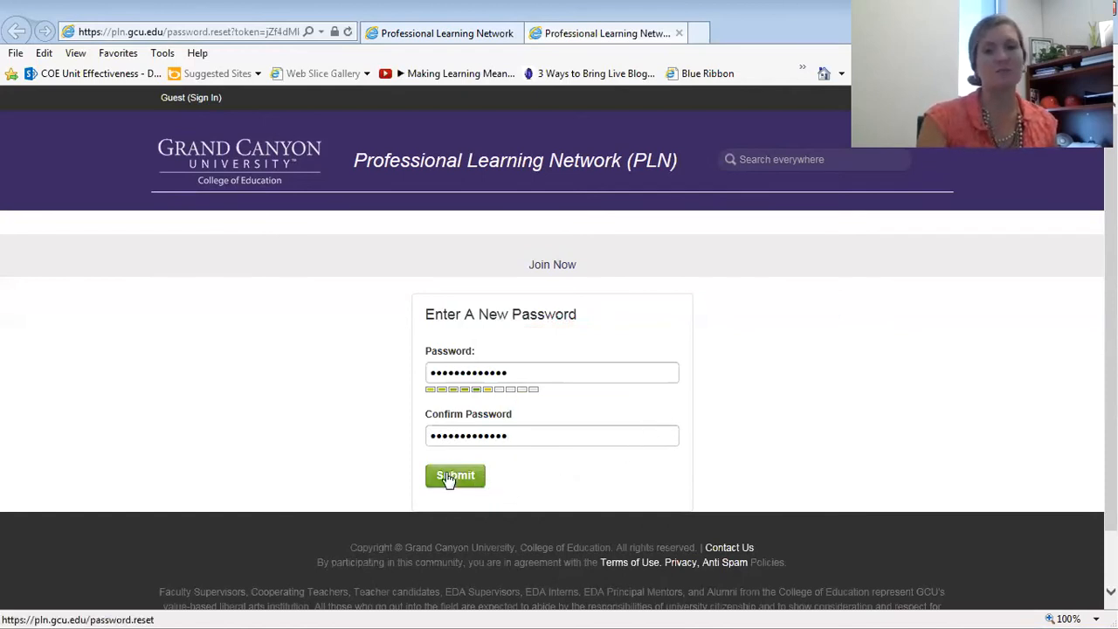
{"action": "left_click", "coordinate": [455, 475]}
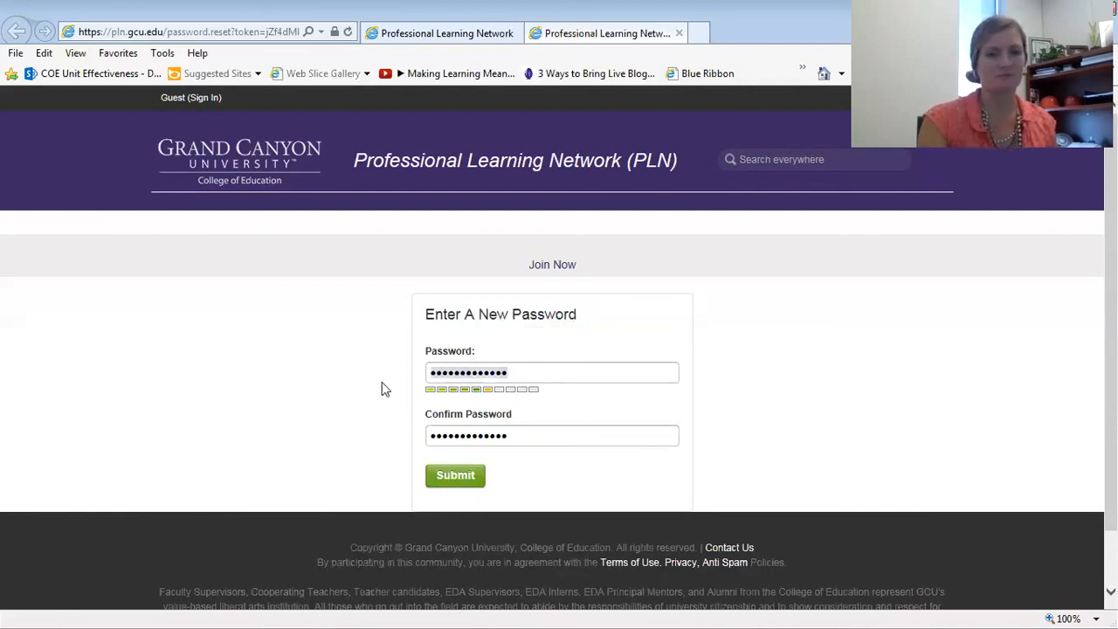
{"action": "left_click", "coordinate": [534, 434]}
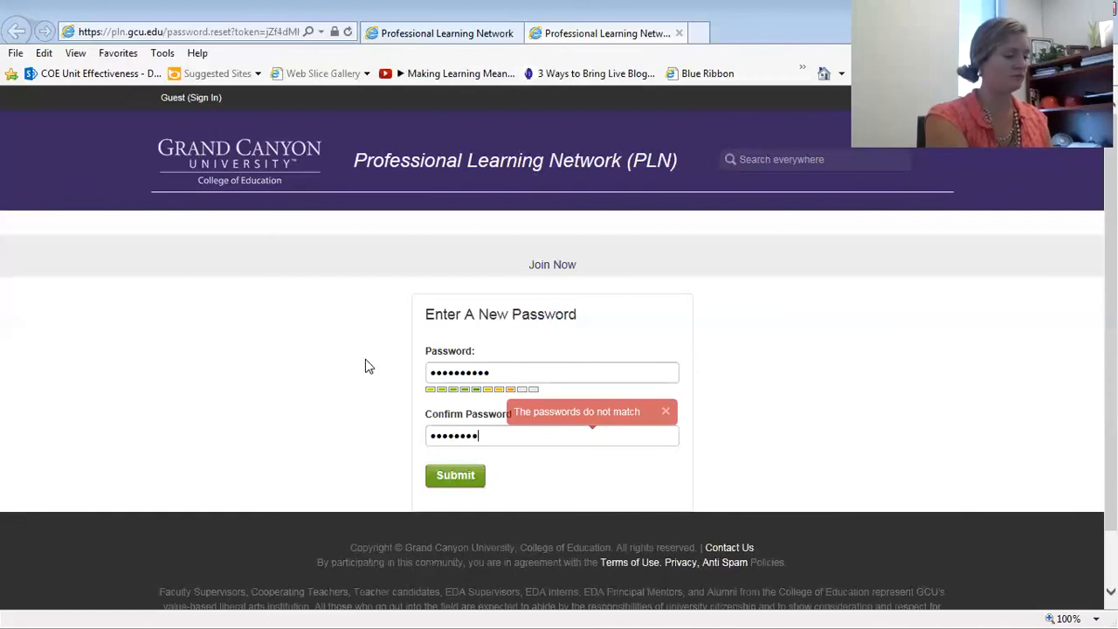
{"action": "type", "text": "t"}
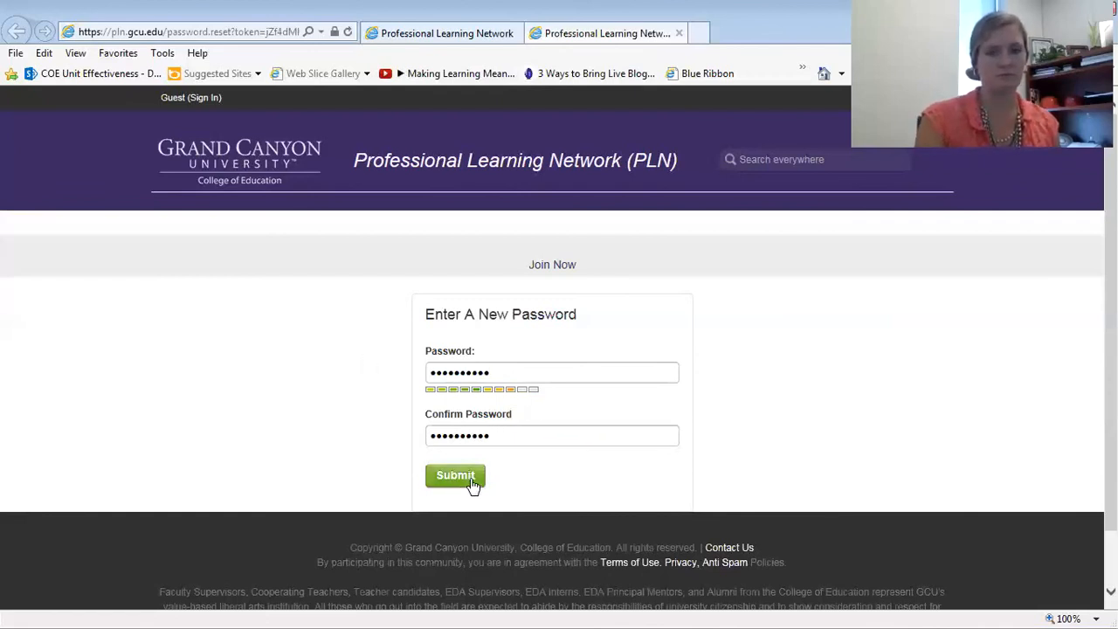
{"action": "left_click", "coordinate": [454, 475]}
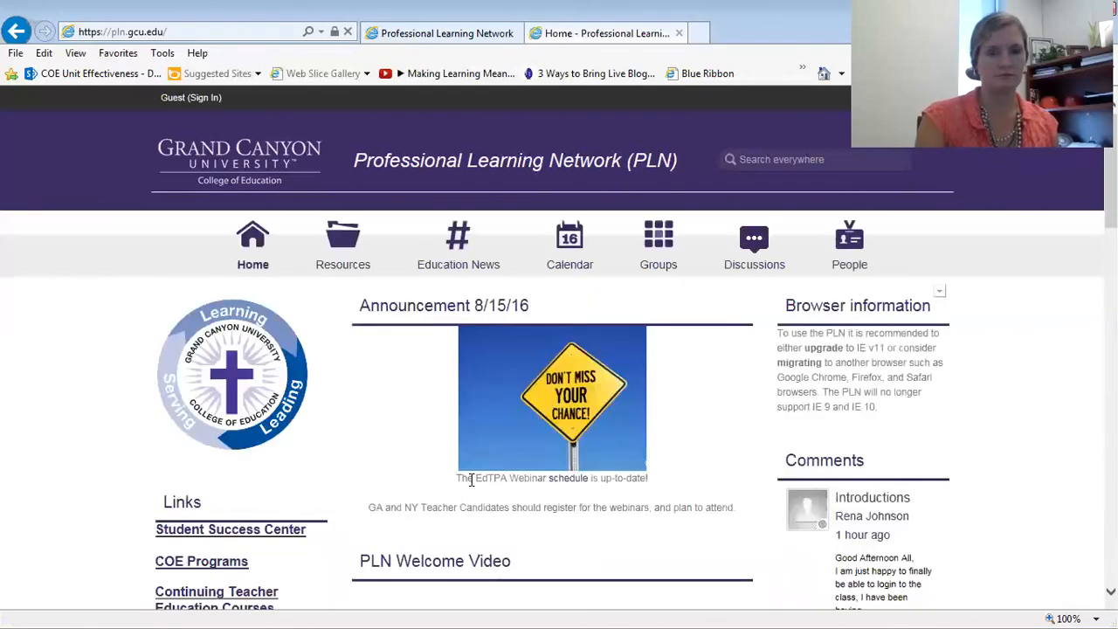